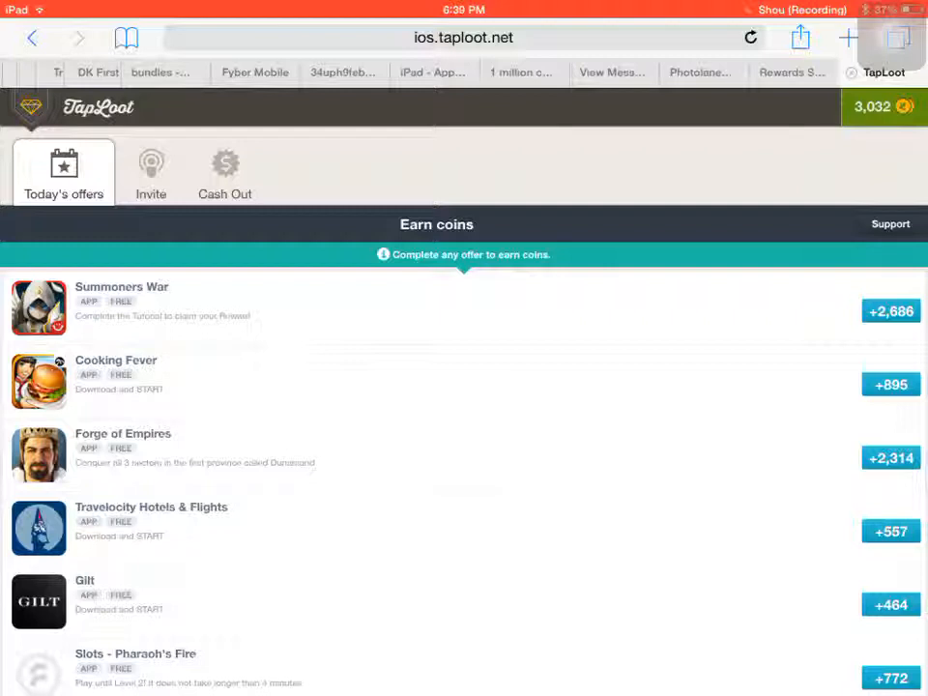
Glance at the Cash Out tab, then scroll through the earn-coin offers and back to the top
click(224, 172)
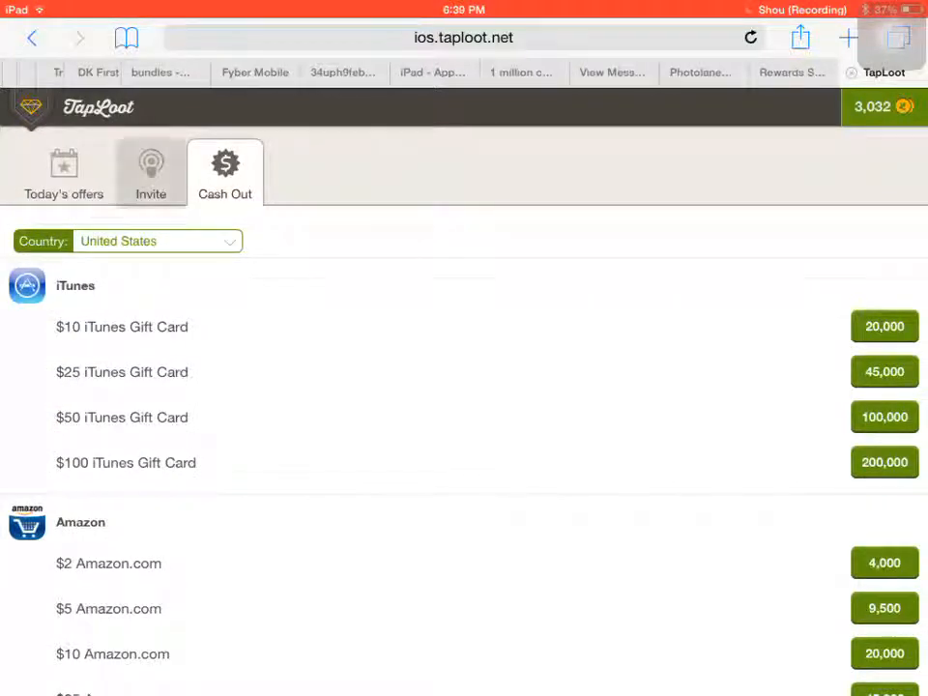
click(150, 172)
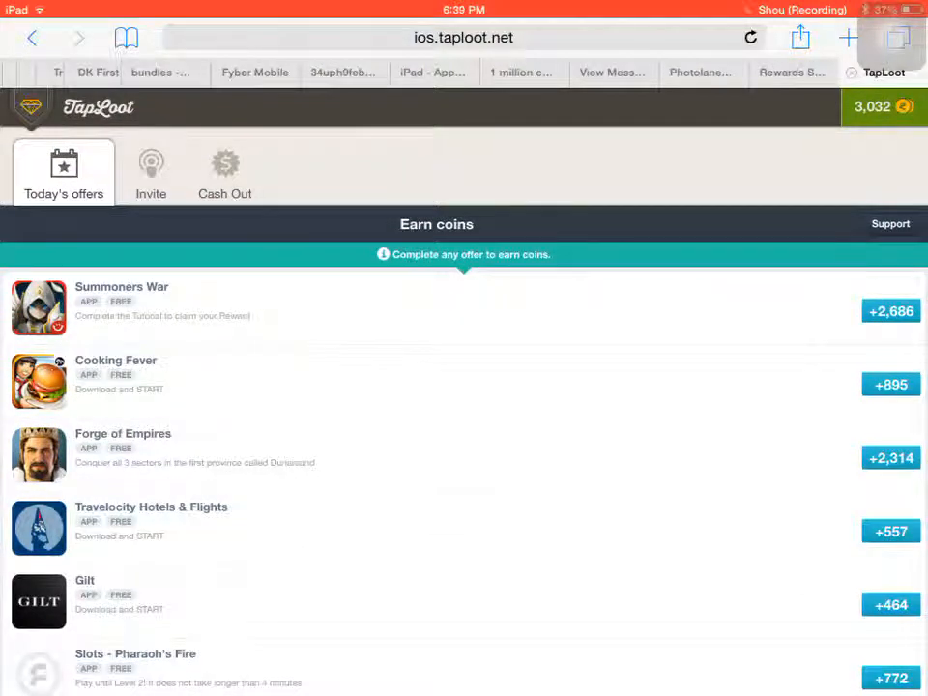
scroll(down, 3)
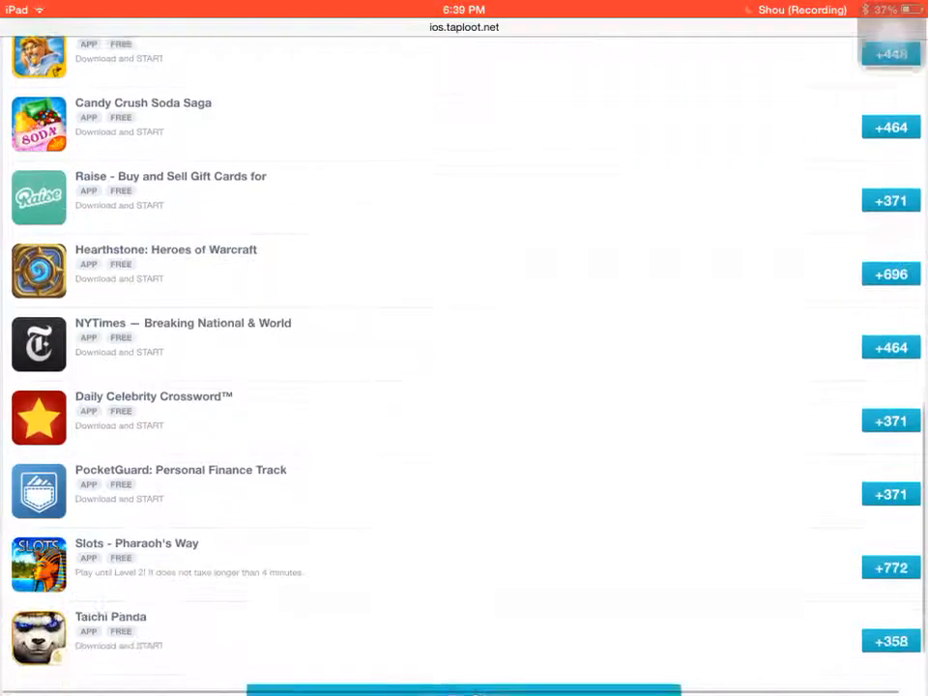
scroll(up, 3)
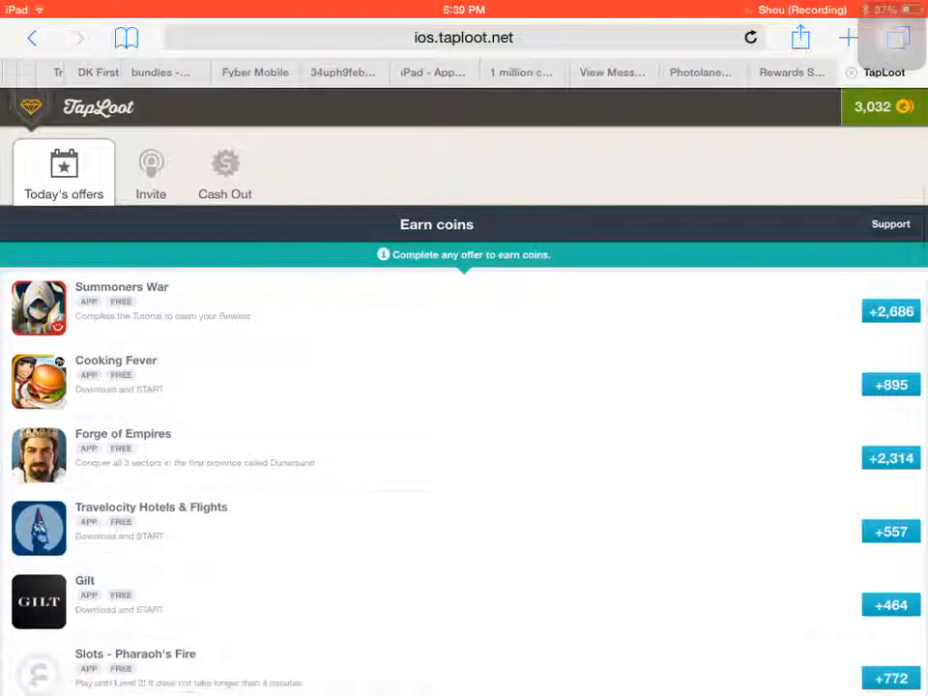
Browse the Cash Out gift card list past PlayStation, Spotify, Nintendo and Microsoft
click(224, 174)
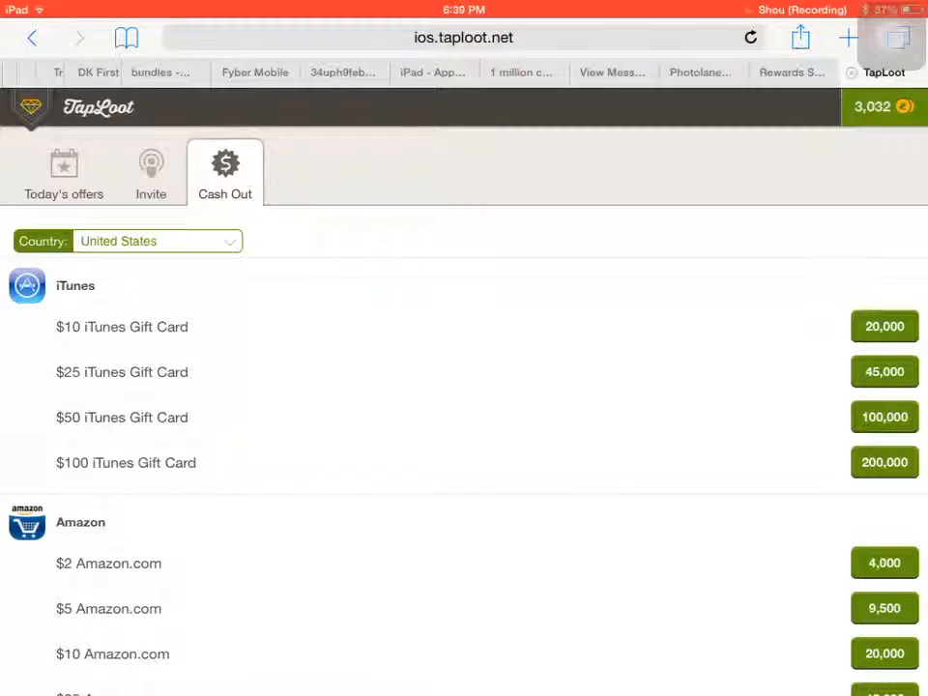
scroll(down, 3)
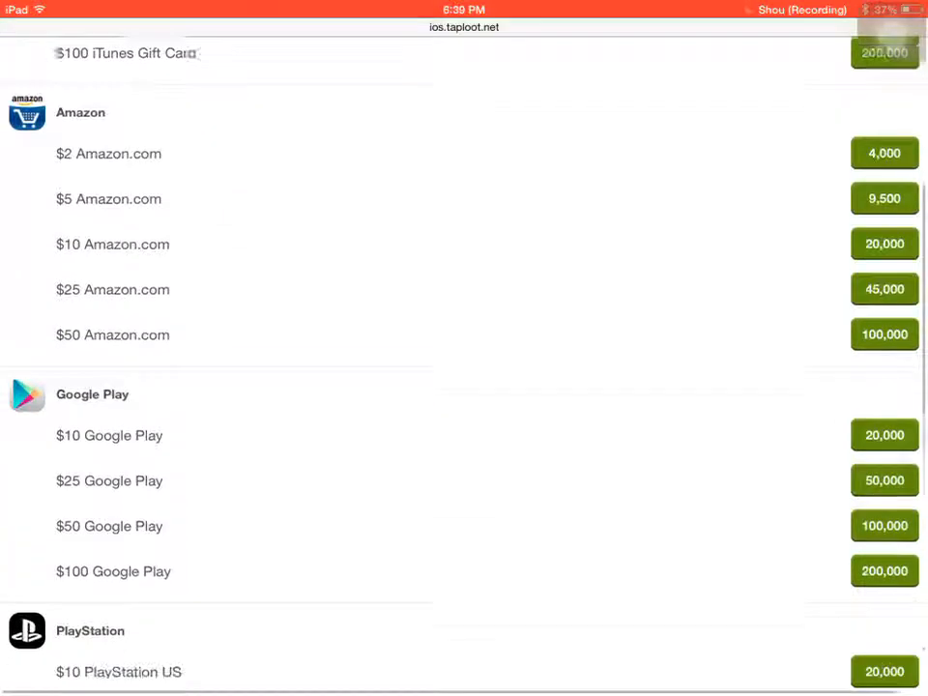
scroll(down, 3)
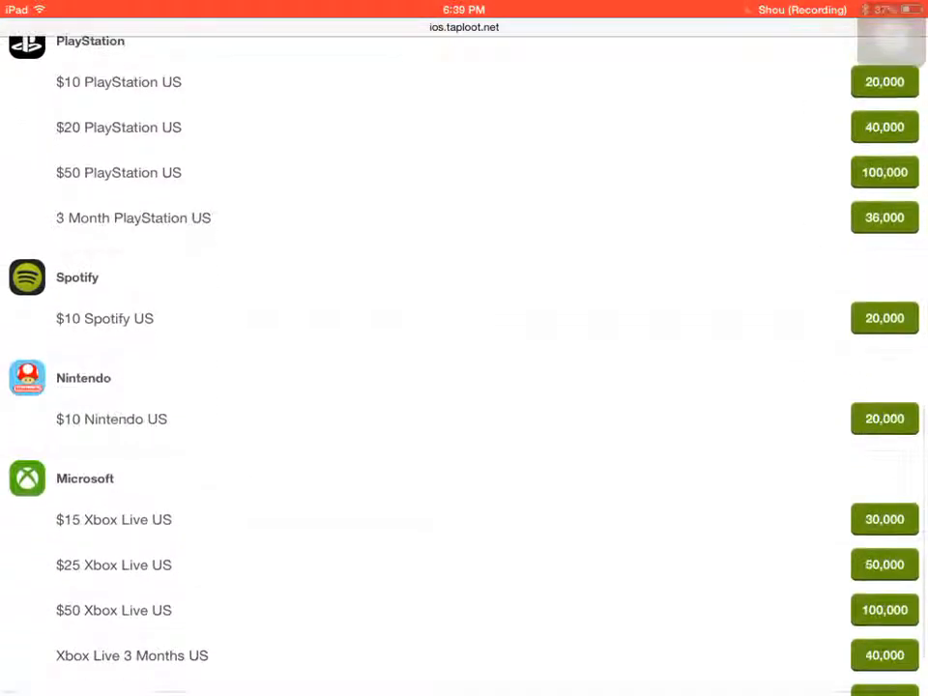
scroll(down, 3)
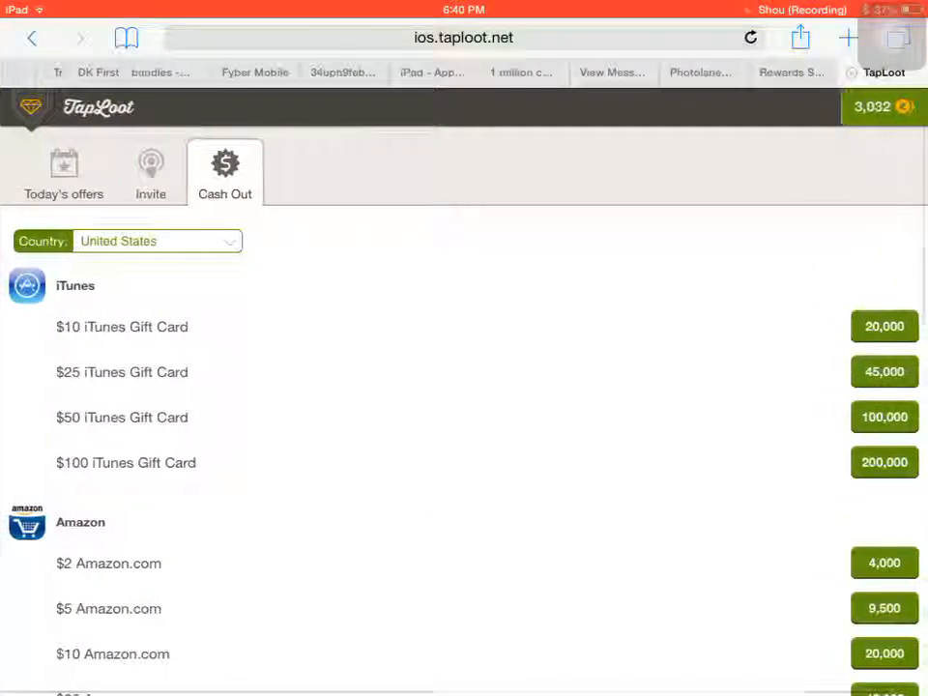
Return to today's offers, scroll them, then show the invite page with code EKF40K worth 1000 coins
click(62, 174)
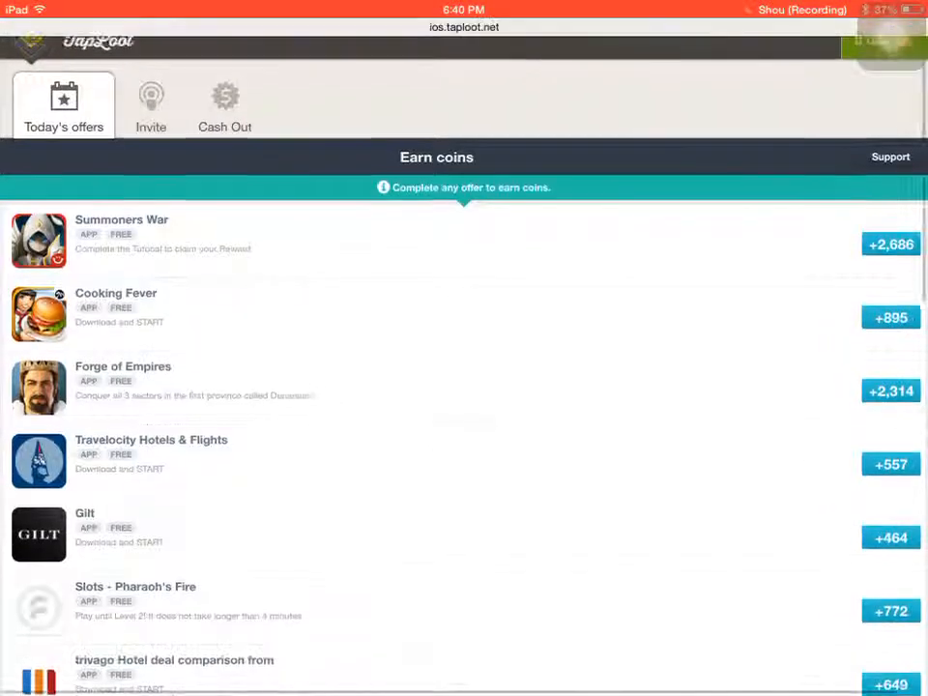
scroll(down, 3)
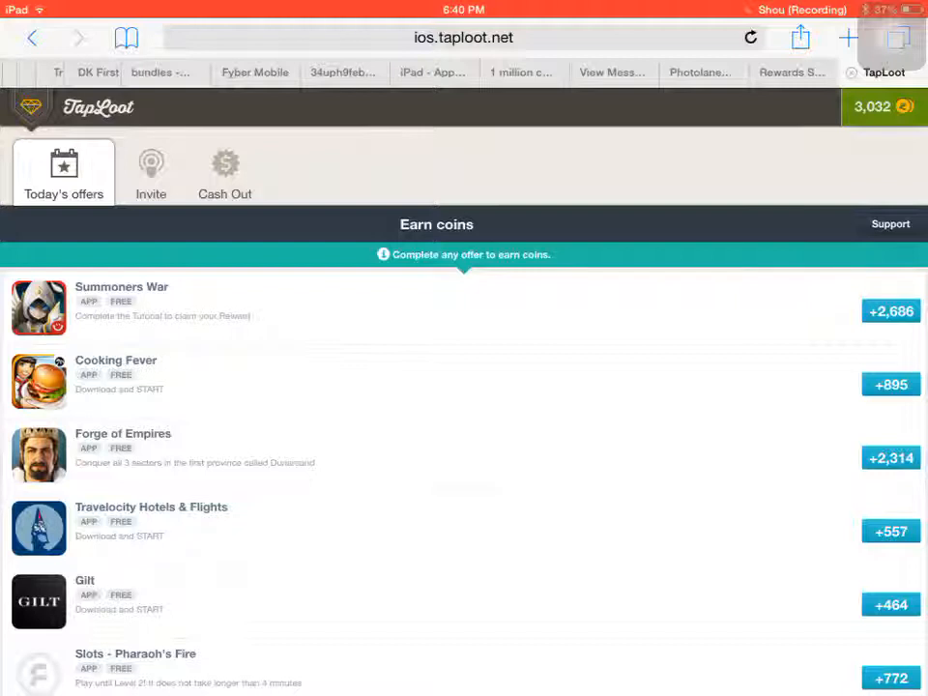
click(150, 172)
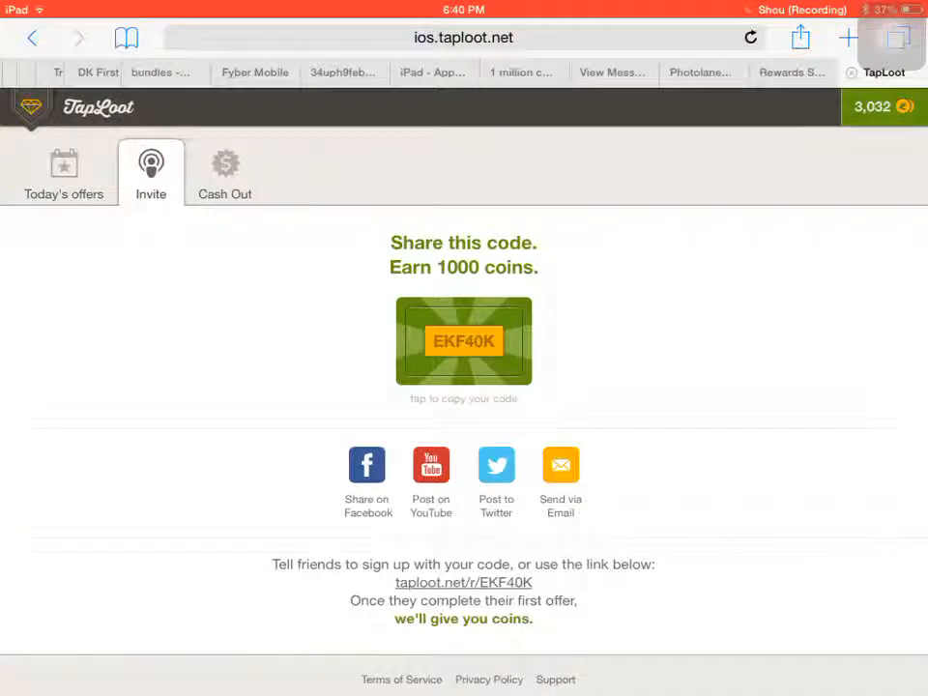